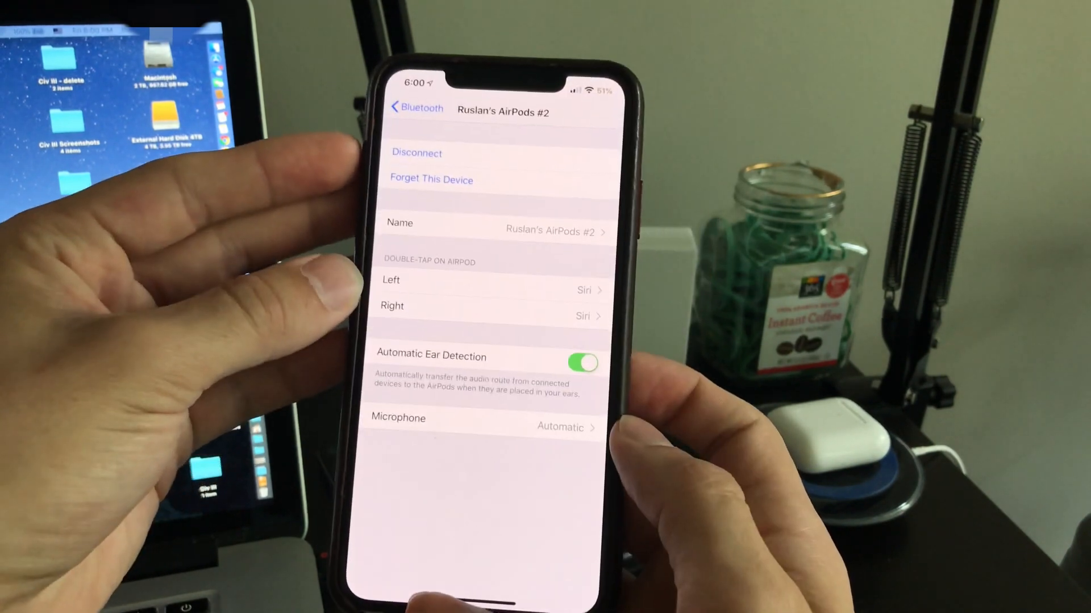
- Show the Right AirPod's double-tap options so Play/Pause can replace Siri
left_click(392, 305)
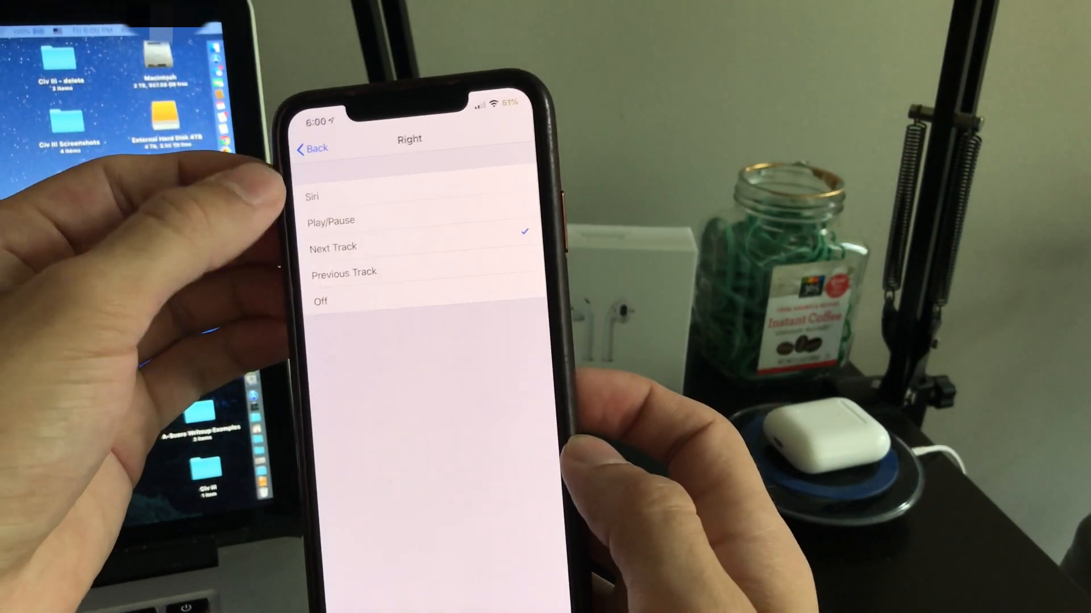